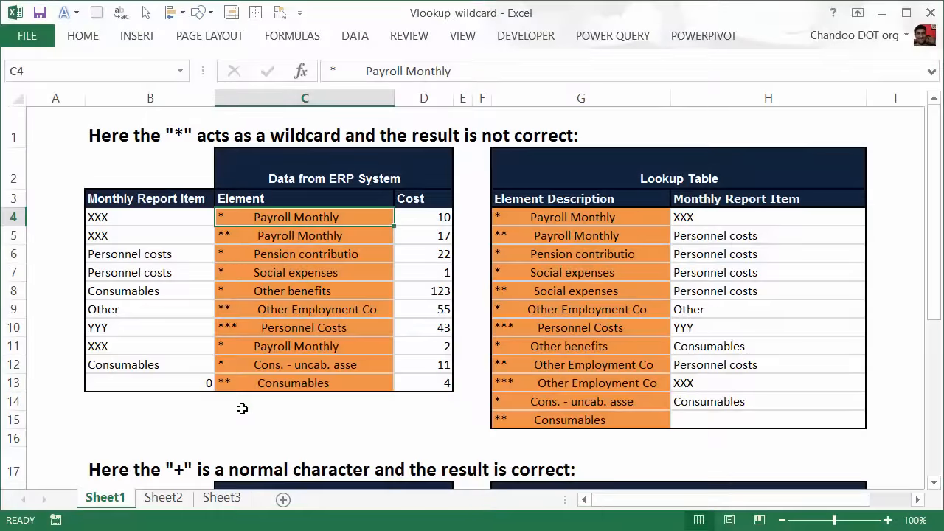
mouse_move(379, 381)
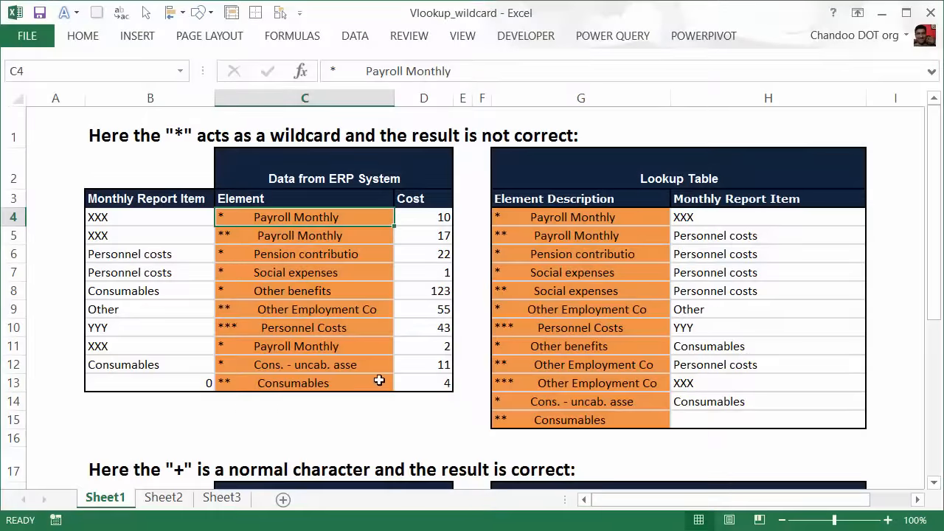
mouse_move(544, 194)
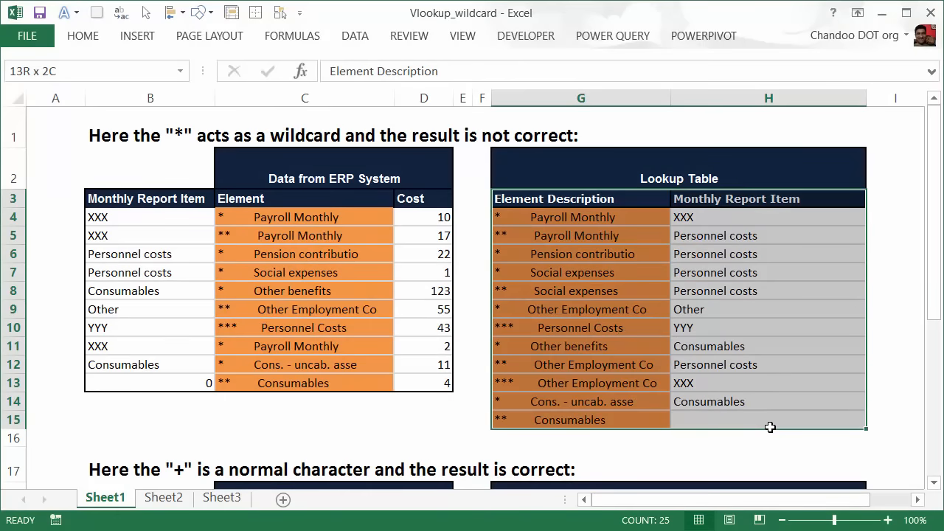
Step: Inspect the first Lookup Table entry's Element description and its category
click(581, 217)
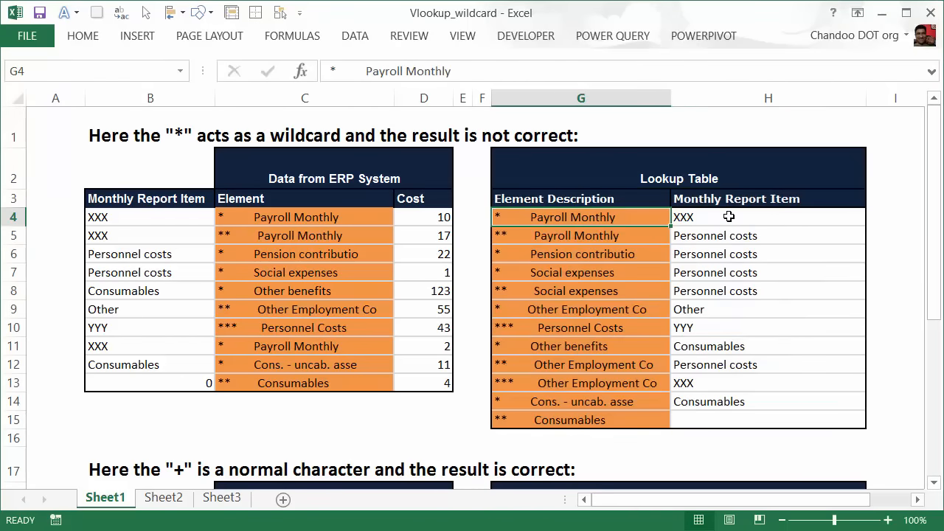
click(767, 216)
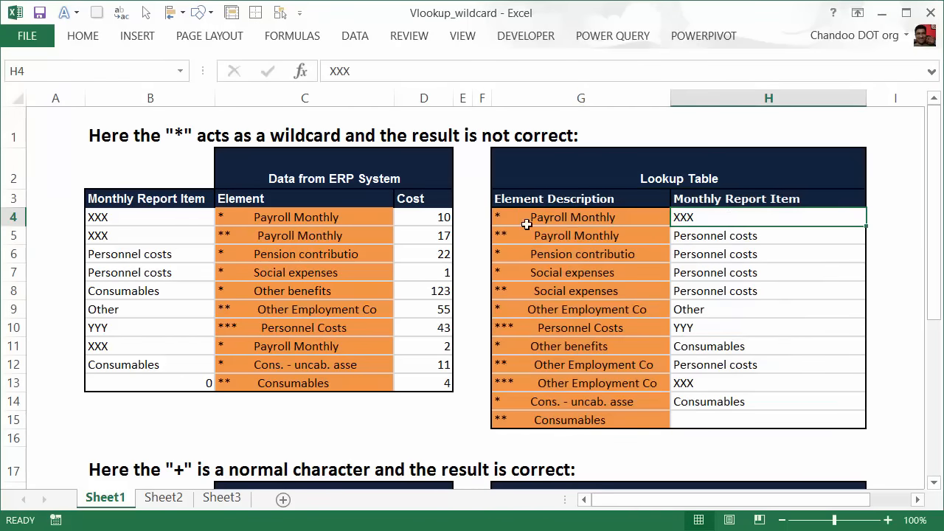
click(581, 217)
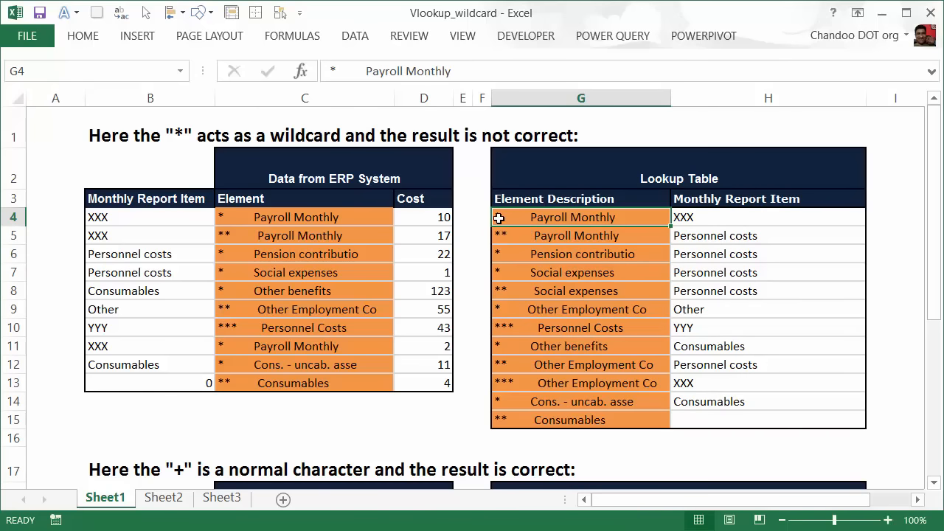
mouse_move(642, 227)
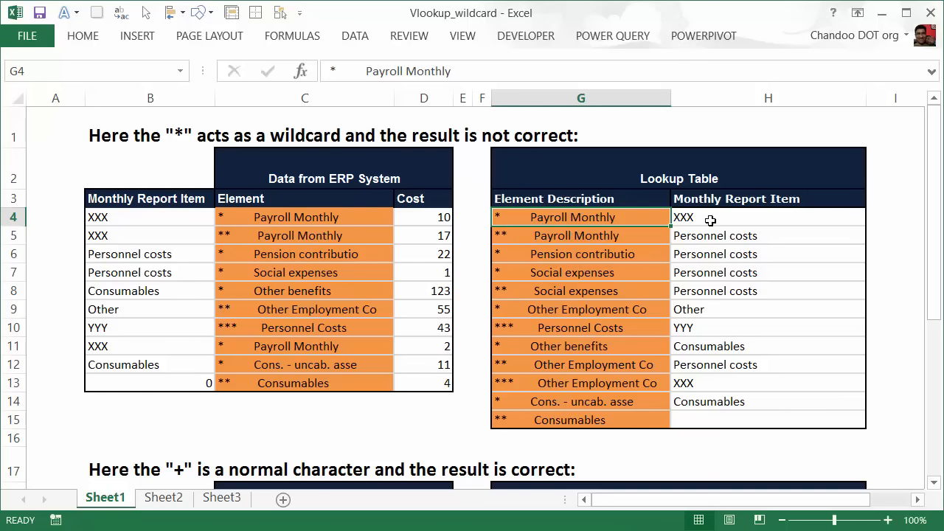
mouse_move(507, 255)
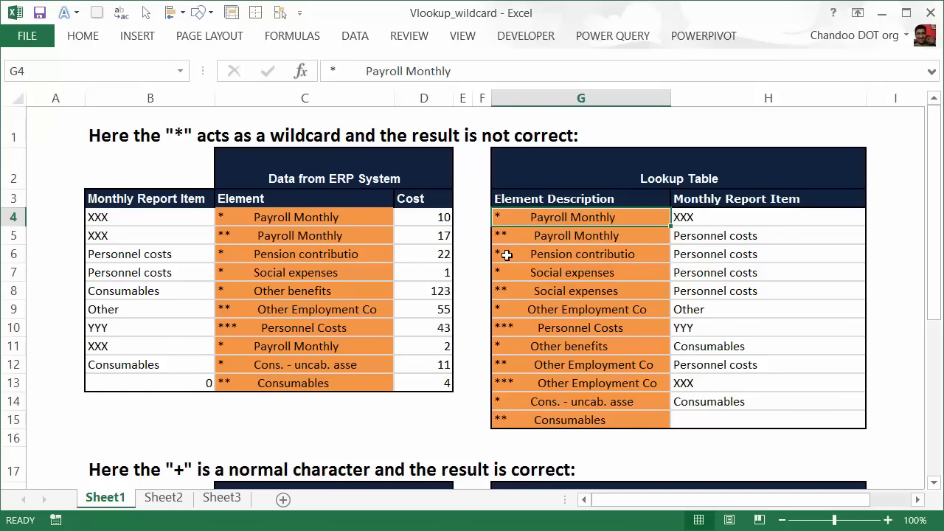
mouse_move(642, 247)
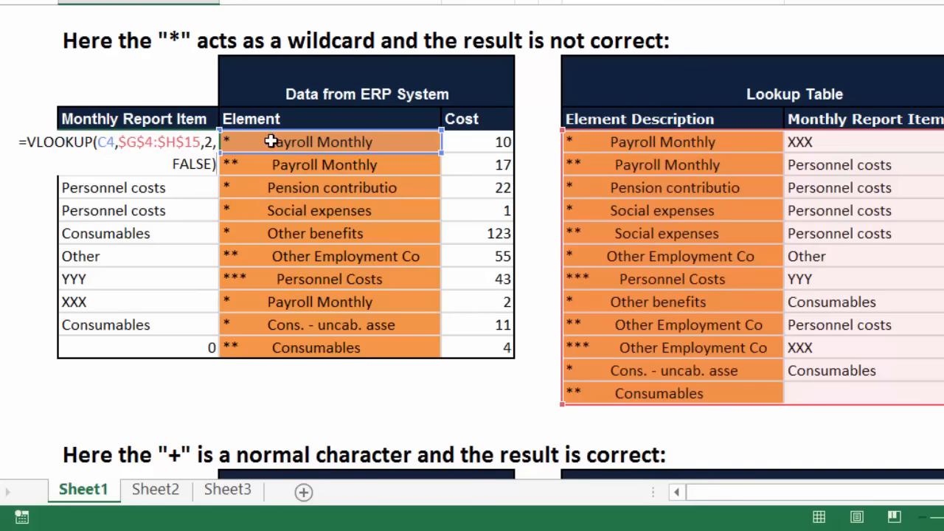
mouse_move(831, 155)
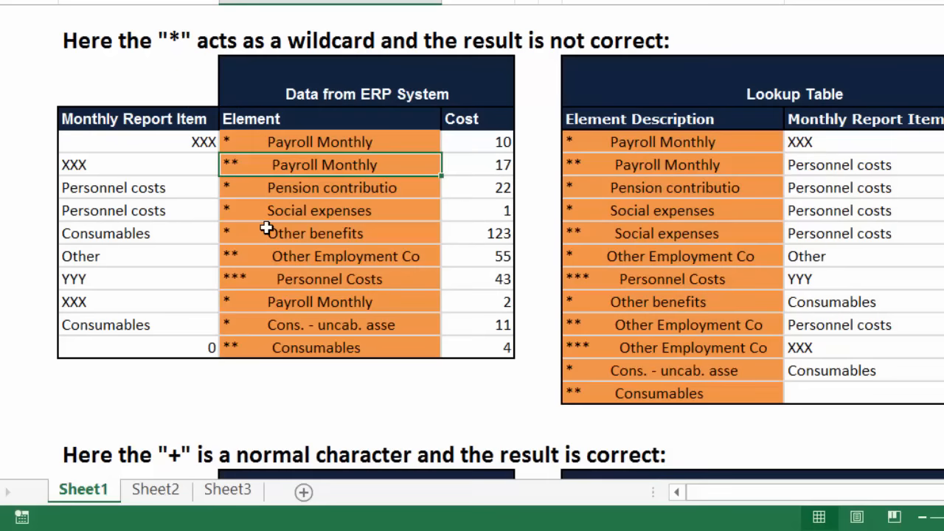
mouse_move(251, 279)
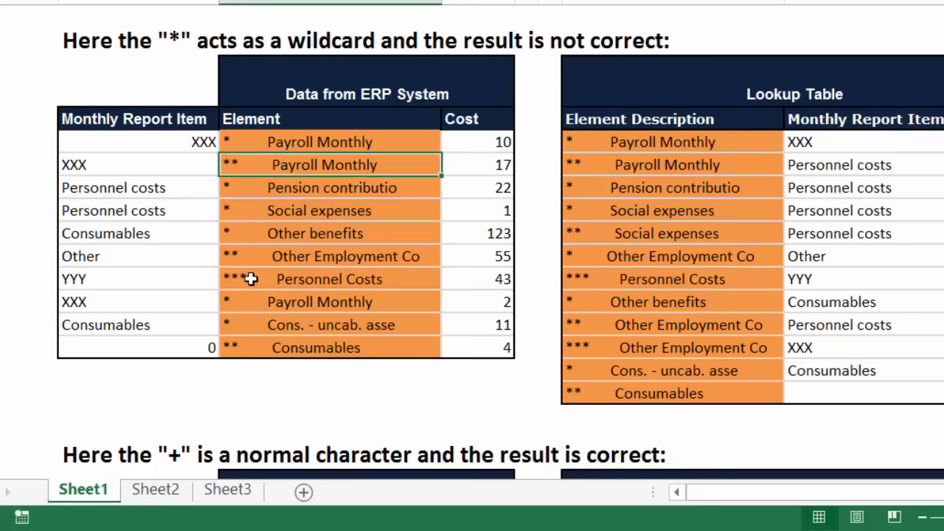
mouse_move(712, 200)
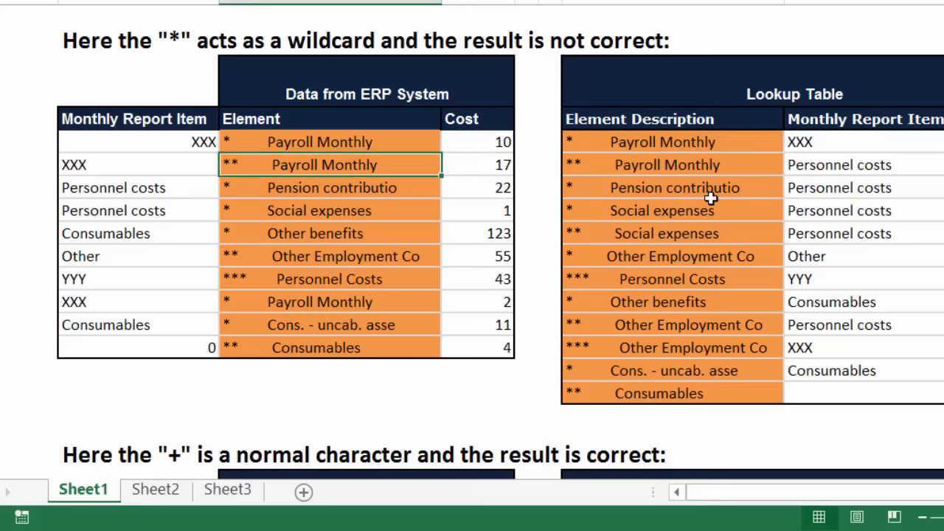
click(839, 165)
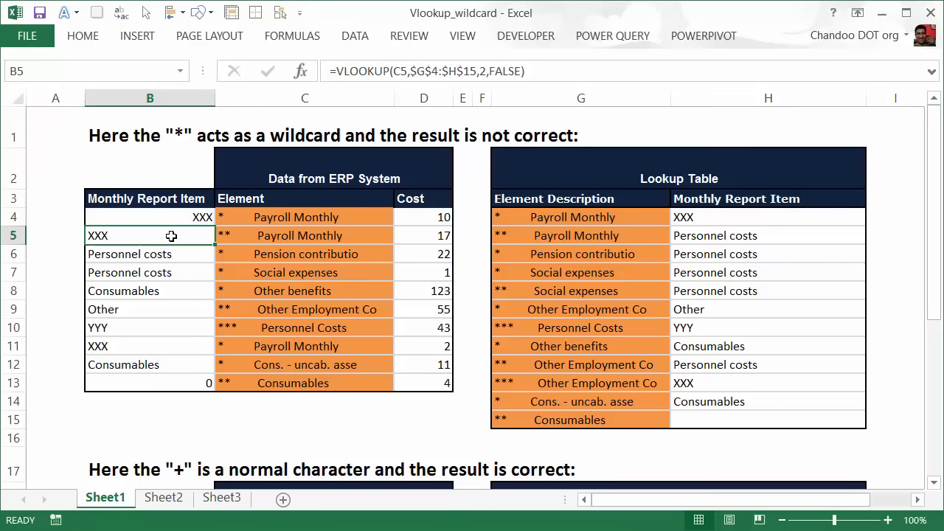
click(580, 236)
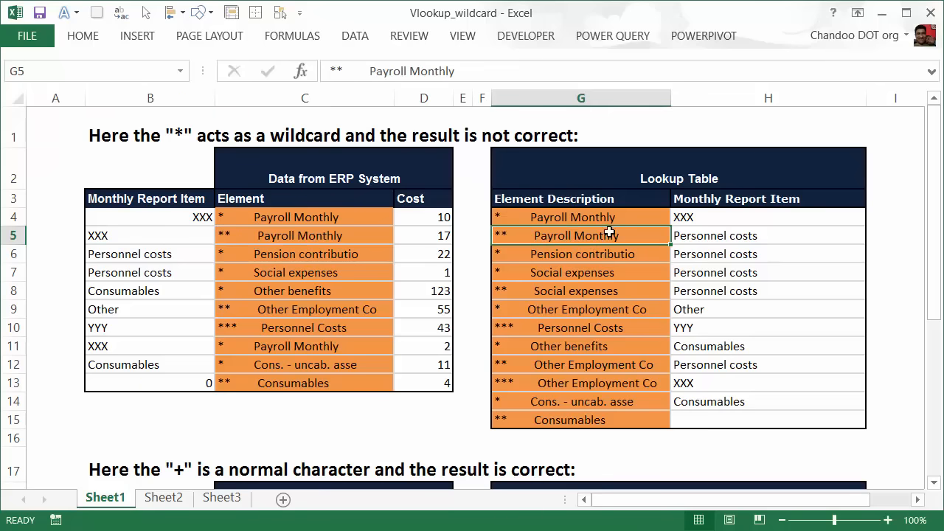
click(581, 216)
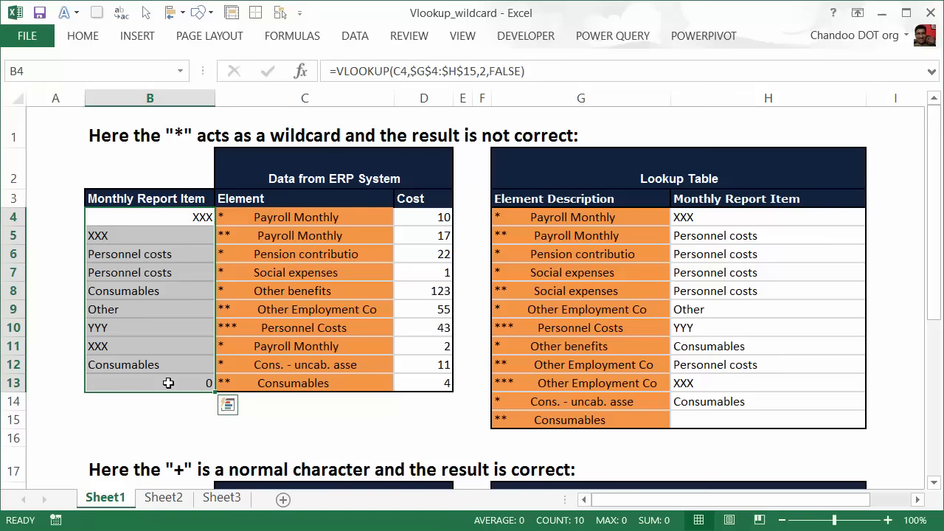
mouse_move(299, 193)
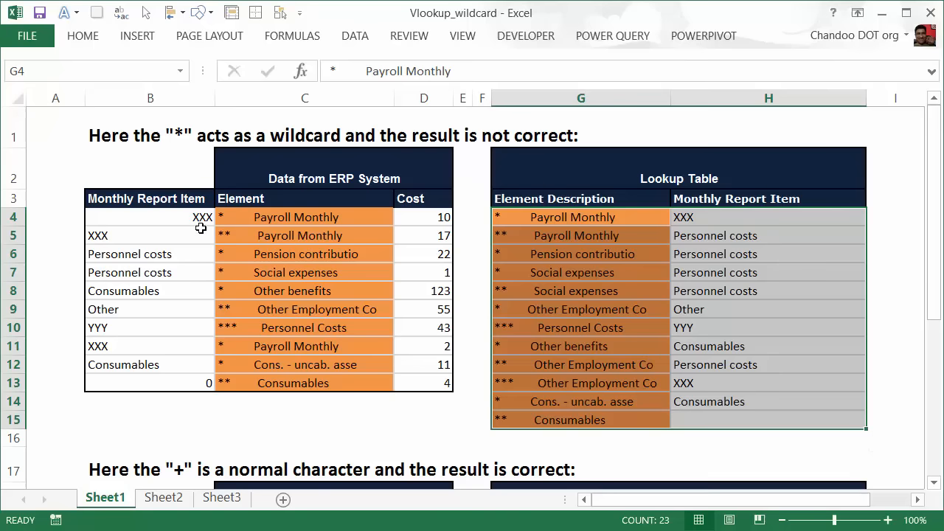
Step: Select B4 and enter edit mode on its Monthly Report Item formula
click(150, 217)
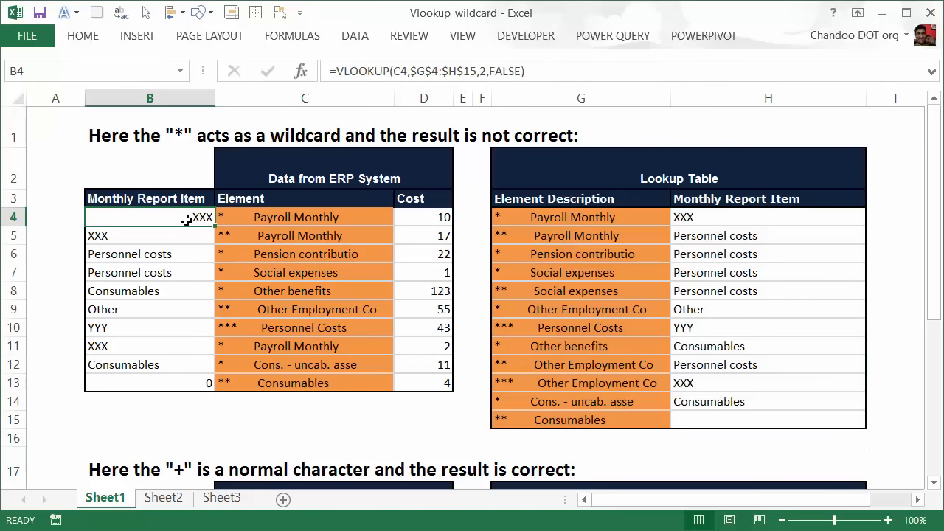
double_click(150, 217)
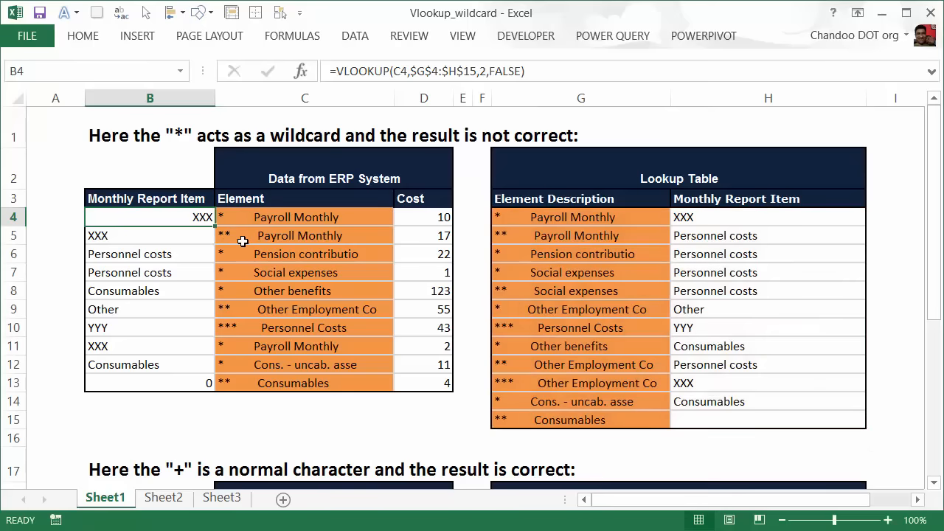
mouse_move(152, 225)
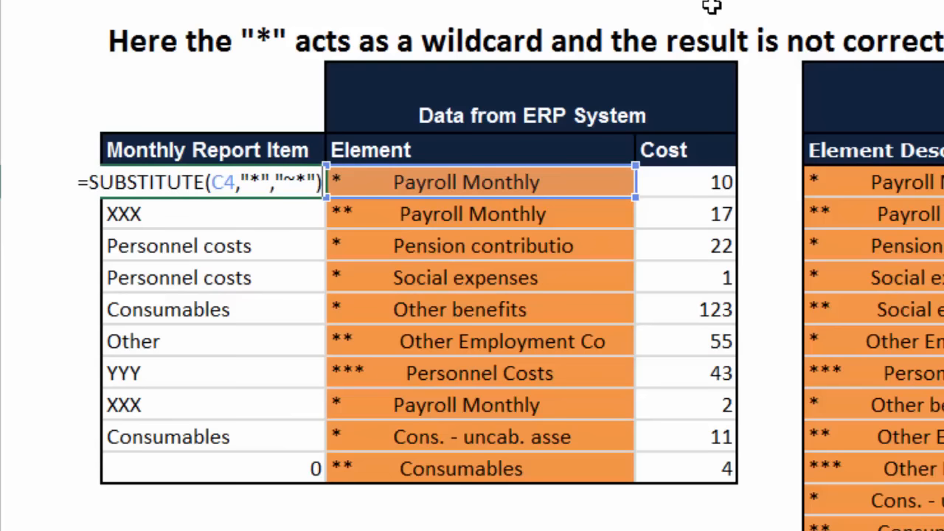
Step: Wrap the B4 formula as =VLOOKUP(SUBSTITUTE(C4,"*","~*"),…,2,FALSE)
text(=VLOOKUP()
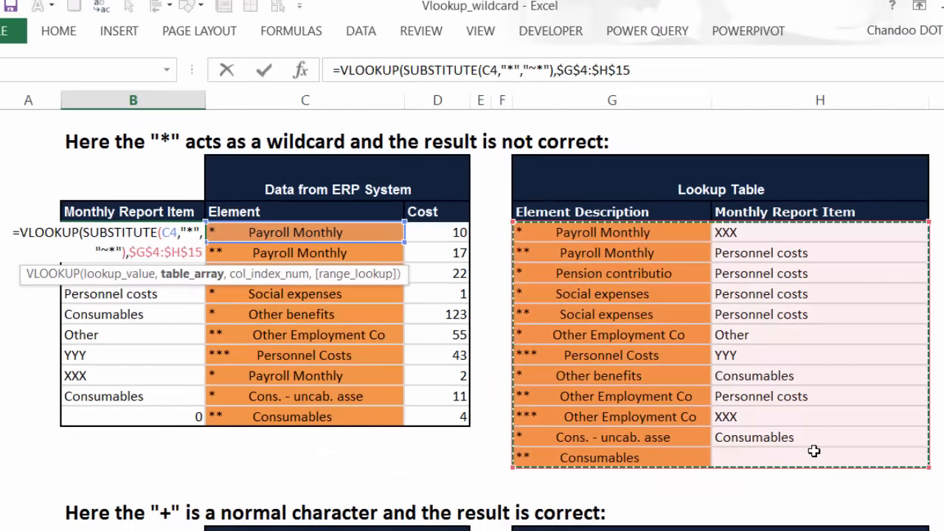
text(,2,false))
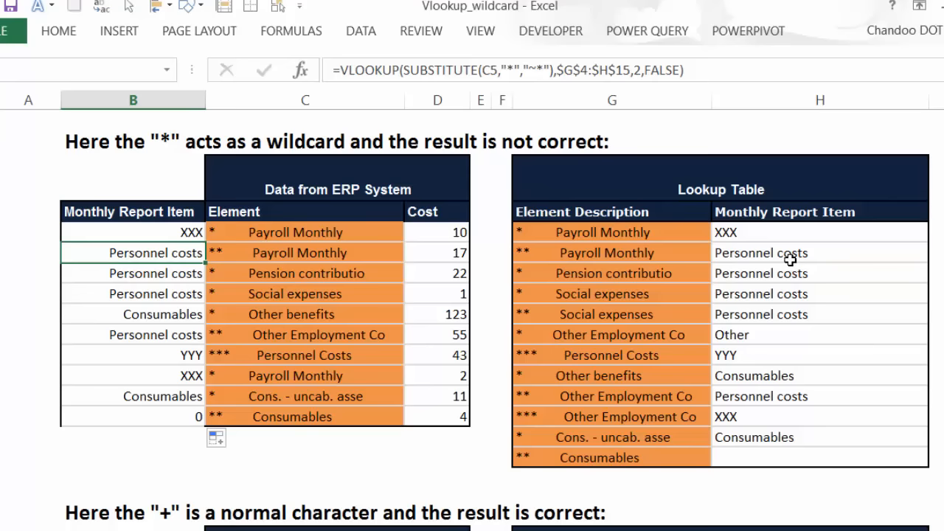
click(818, 253)
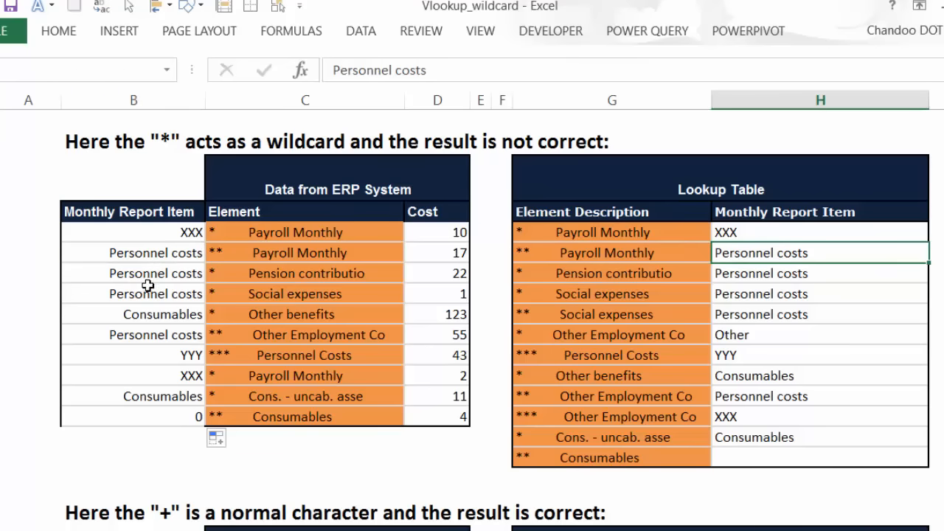
click(132, 273)
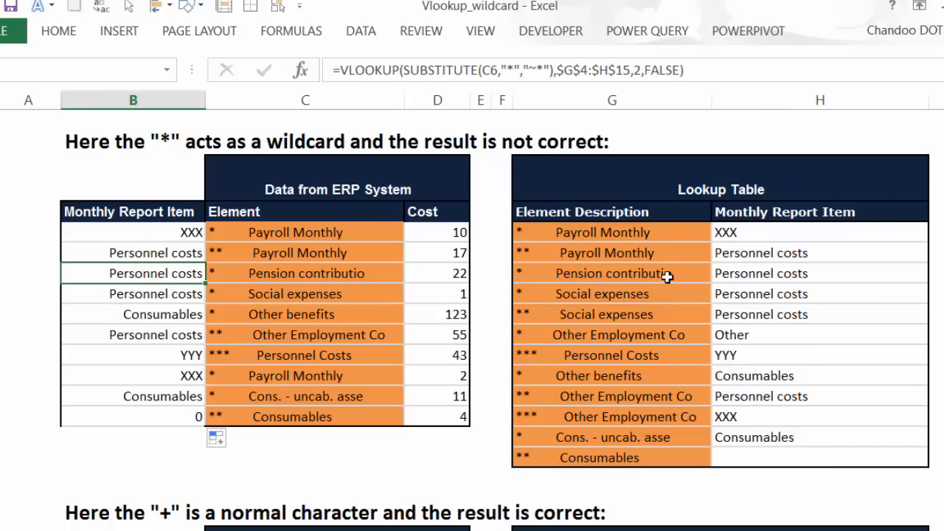
mouse_move(309, 369)
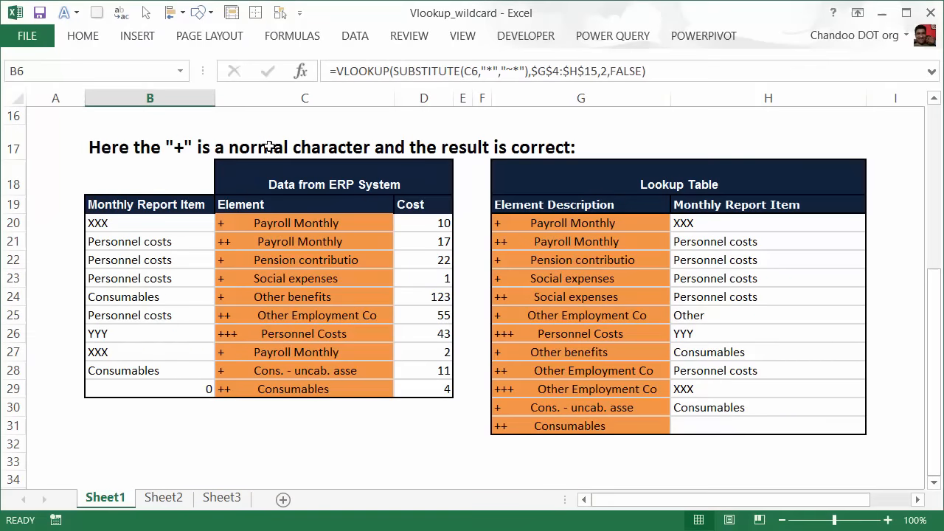
Step: Select the first Element entry in the plus-sign example table
click(305, 222)
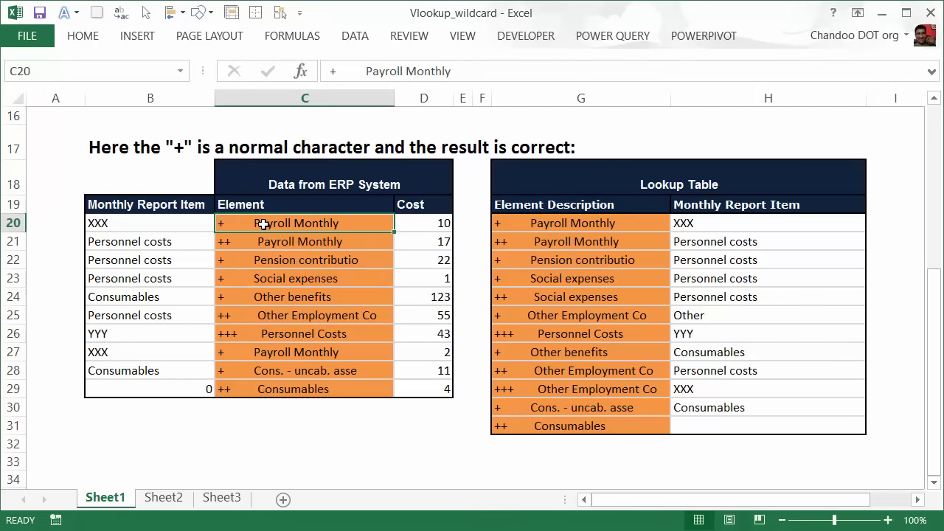
mouse_move(355, 285)
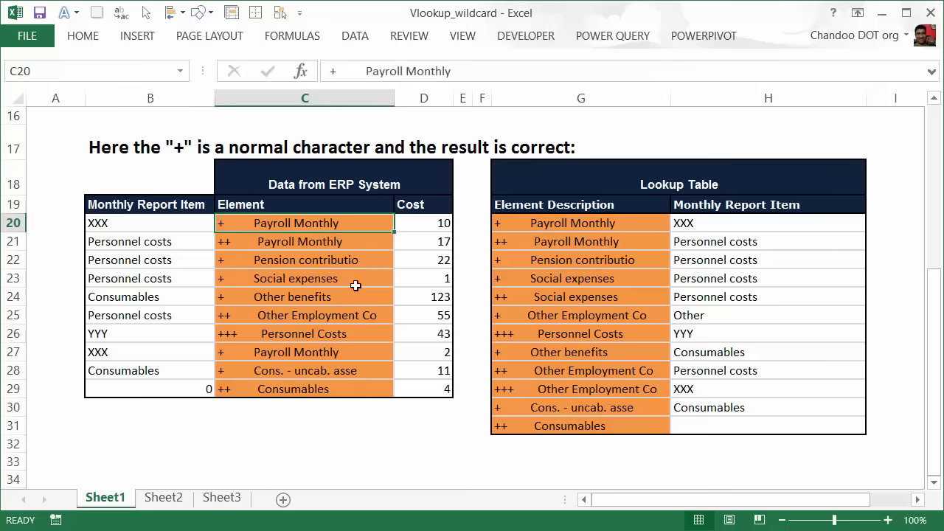